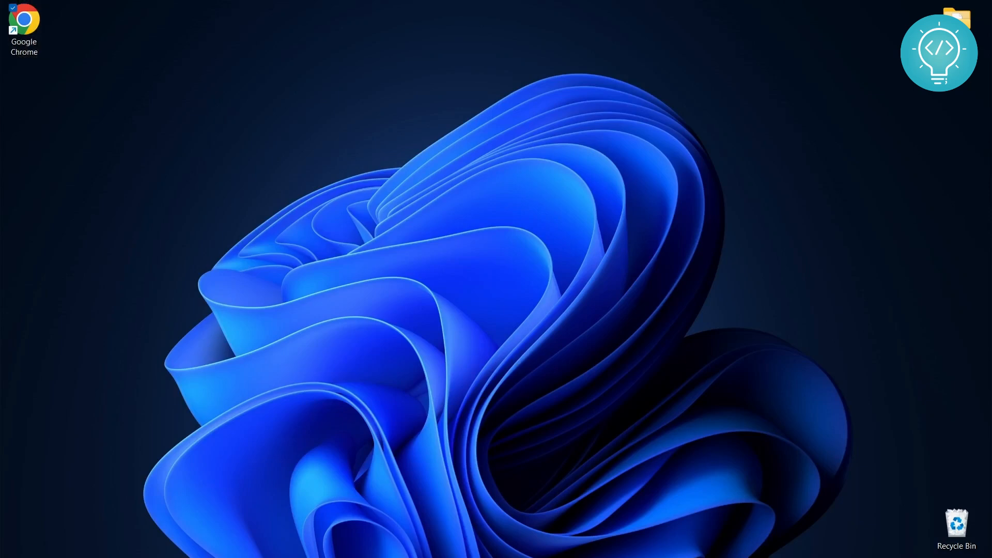
# Search Google for 'downlaod java pack for vscode'
pyautogui.click(23, 25)
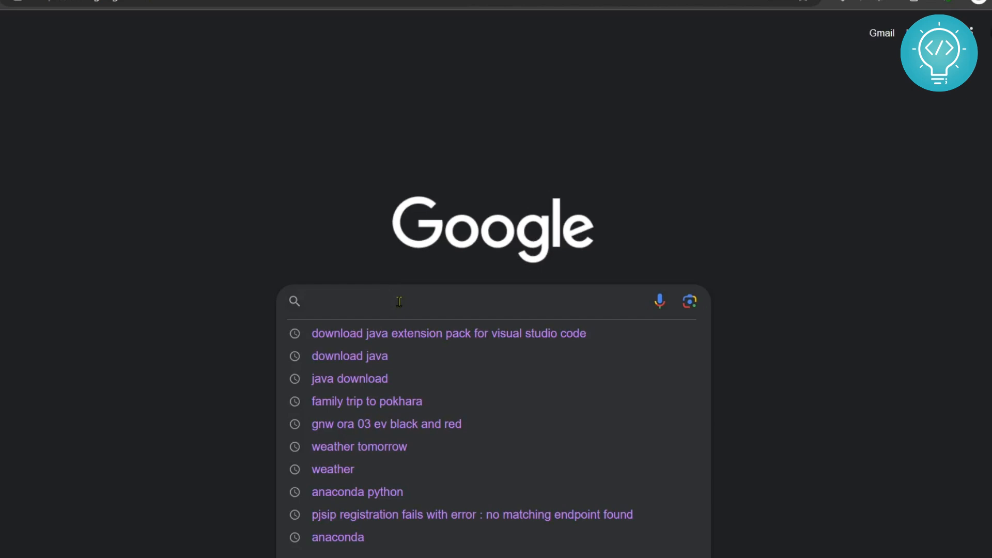
pyautogui.write('downlaod java pack for vs')
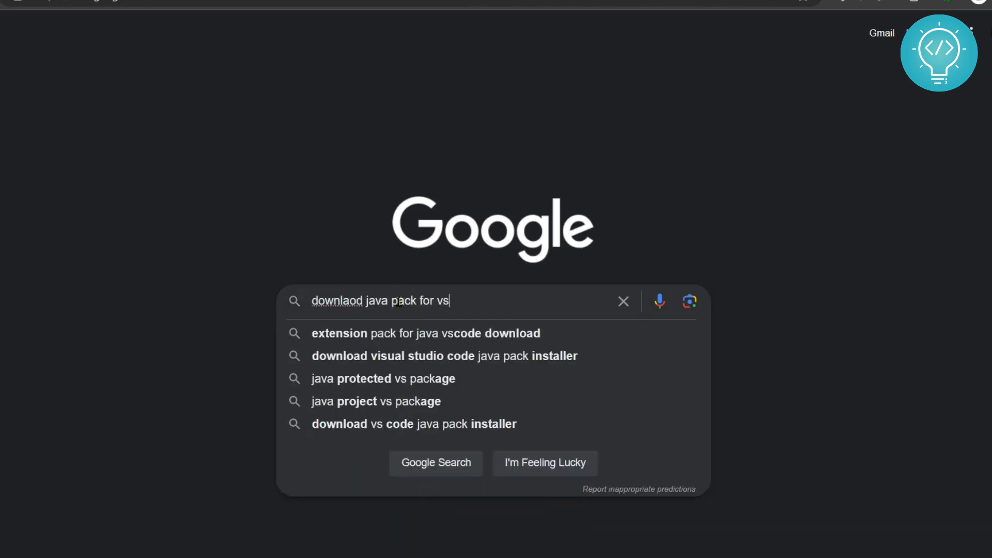
pyautogui.write('code')
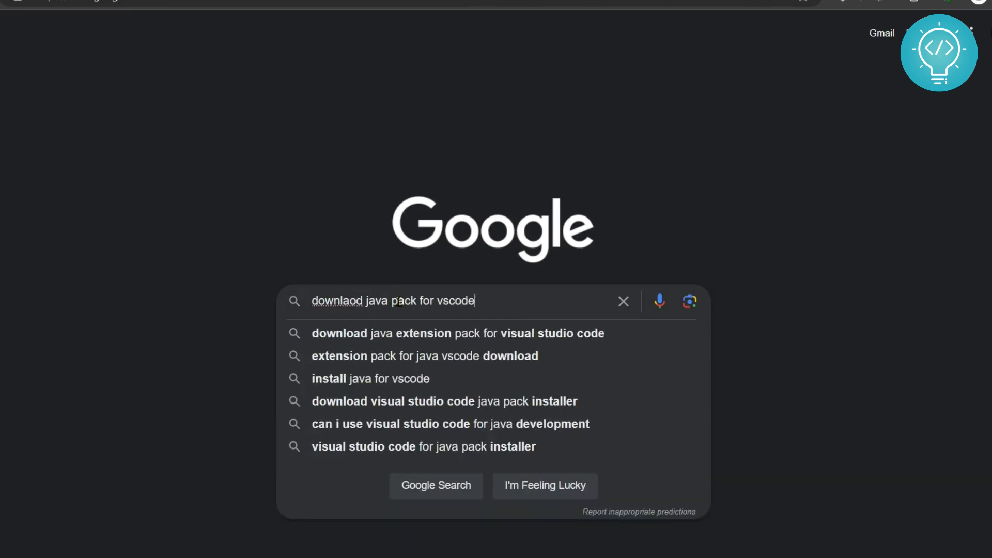
pyautogui.press('Enter')
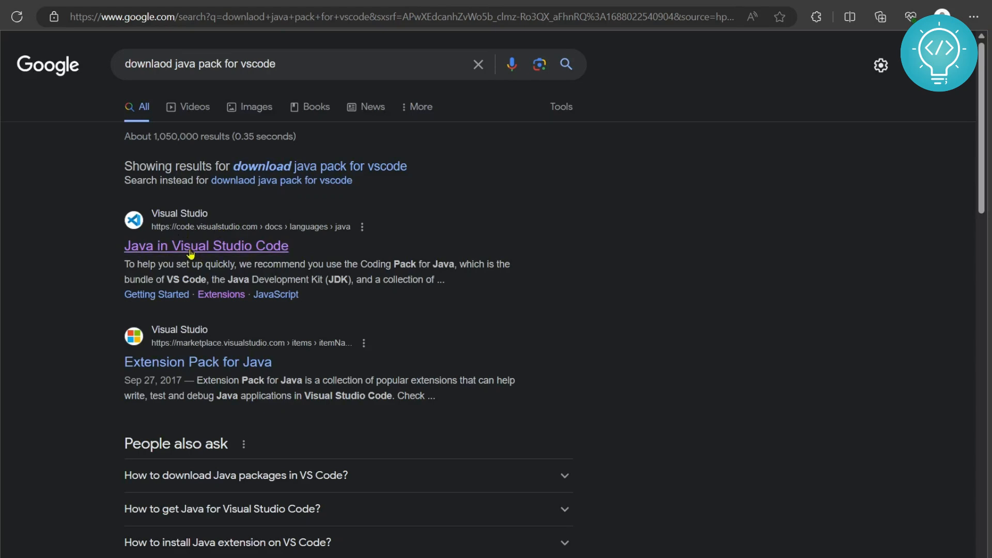
# From the Java in Visual Studio Code page, download the Windows Coding Pack for Java installer
pyautogui.click(206, 245)
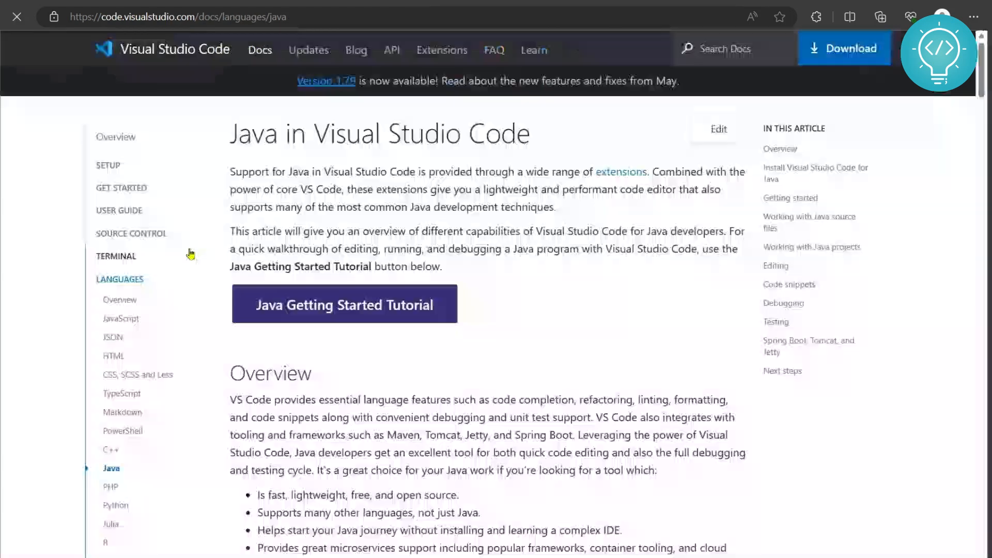
pyautogui.scroll(-3)
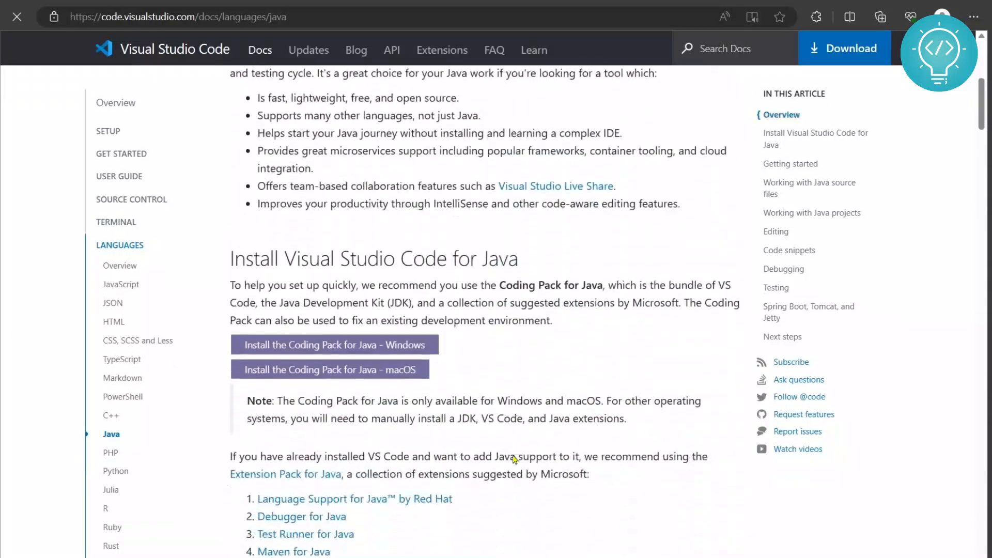
pyautogui.scroll(-3)
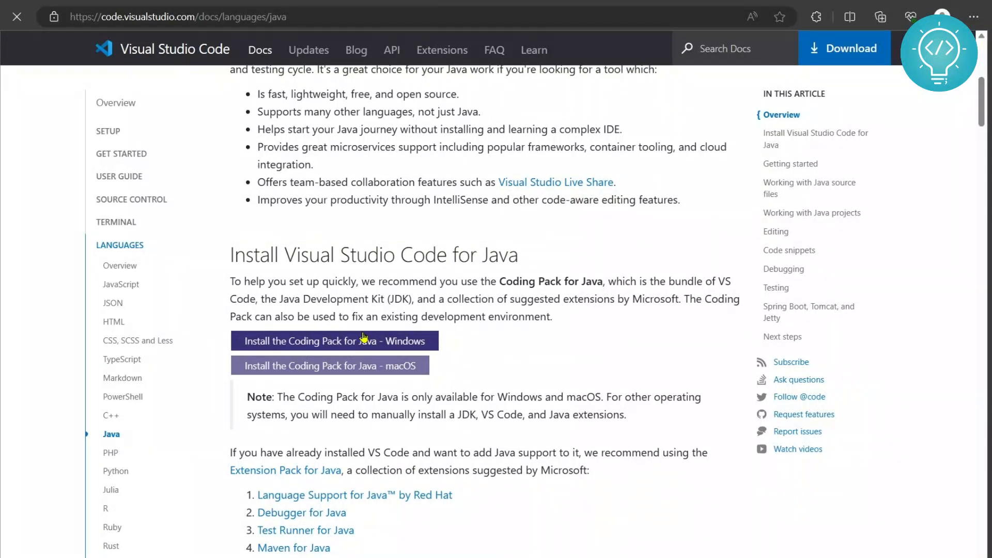
pyautogui.click(334, 341)
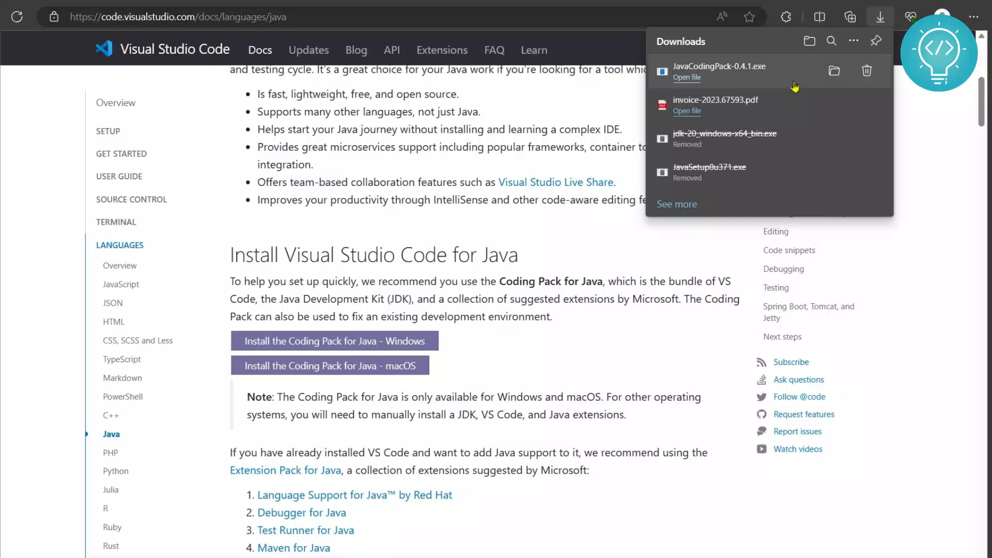
pyautogui.moveTo(718, 70)
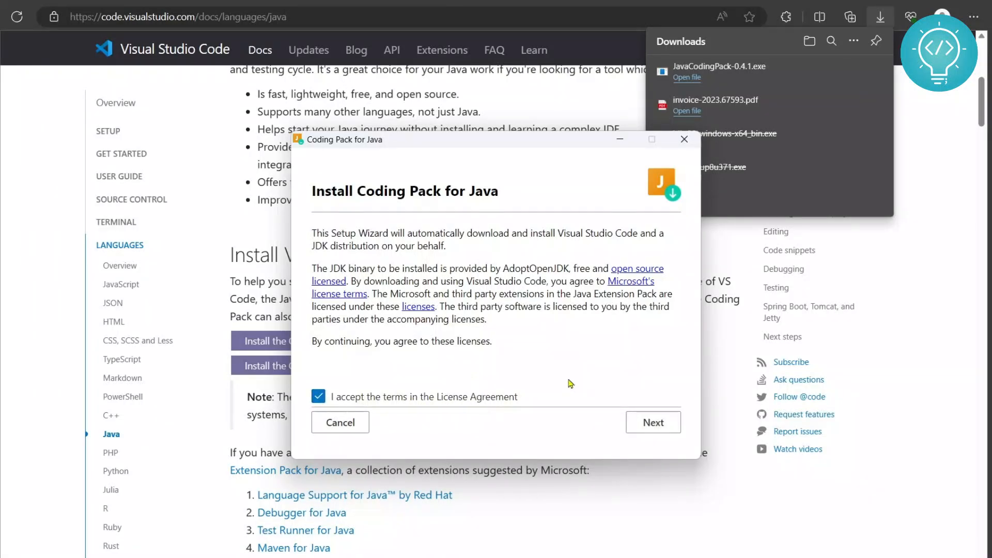
# Accept the license, install the JDK and extensions, and finish launching Visual Studio Code
pyautogui.click(652, 422)
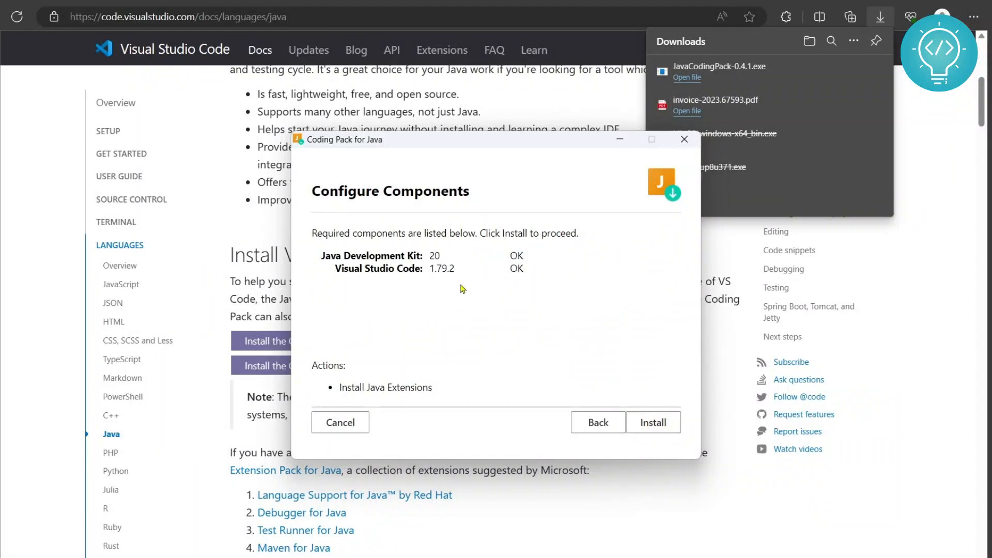
pyautogui.moveTo(426, 257)
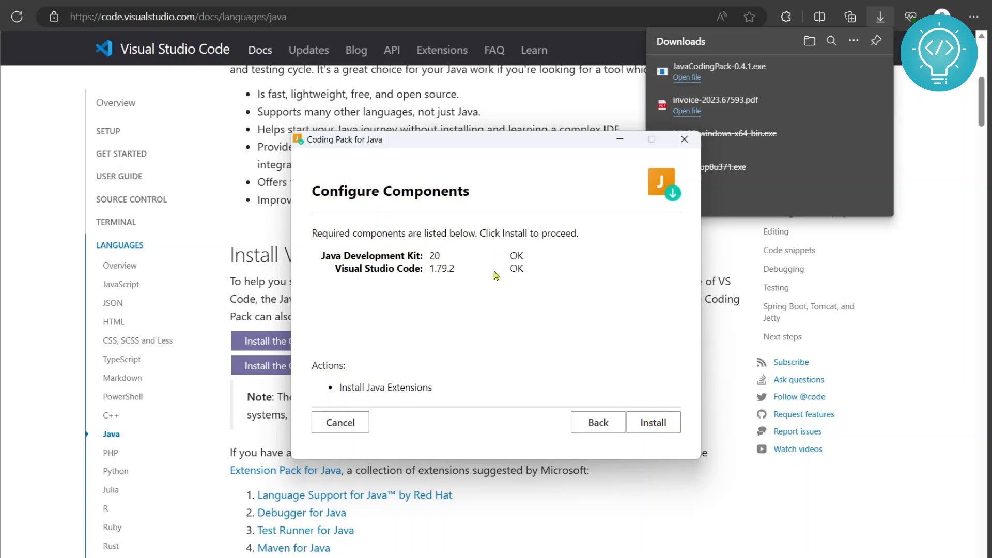
pyautogui.click(653, 422)
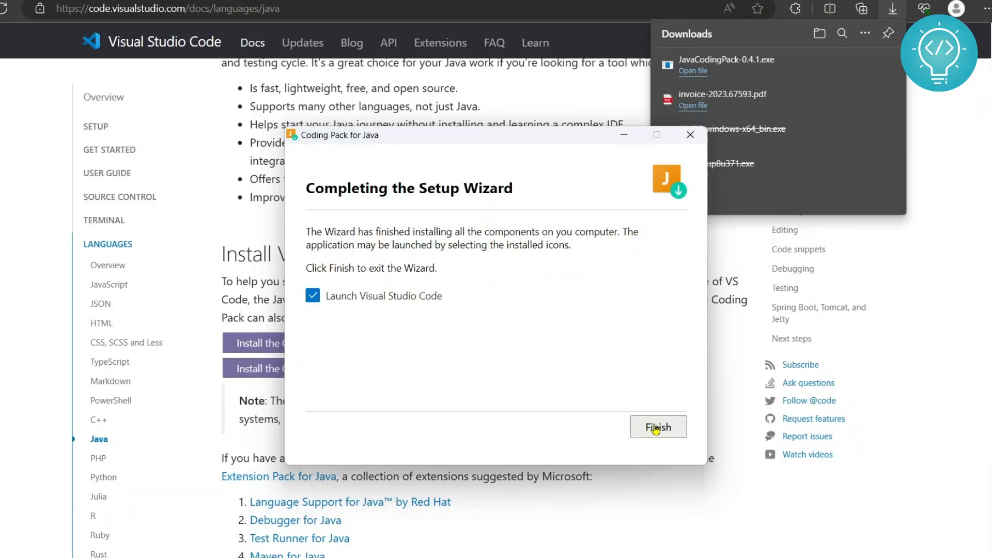
pyautogui.click(658, 427)
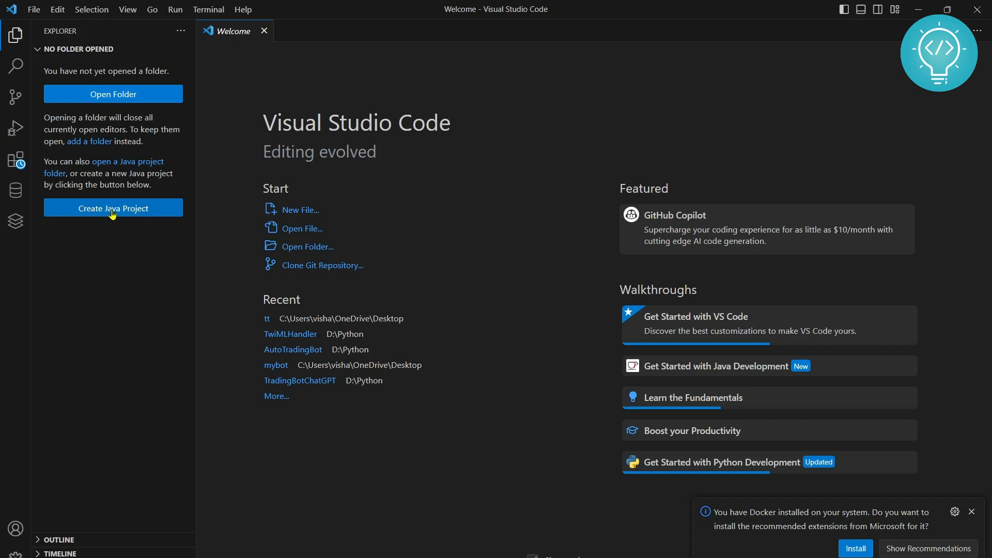
# Start a Create Java Project flow with the 'No build tools' project type
pyautogui.click(113, 207)
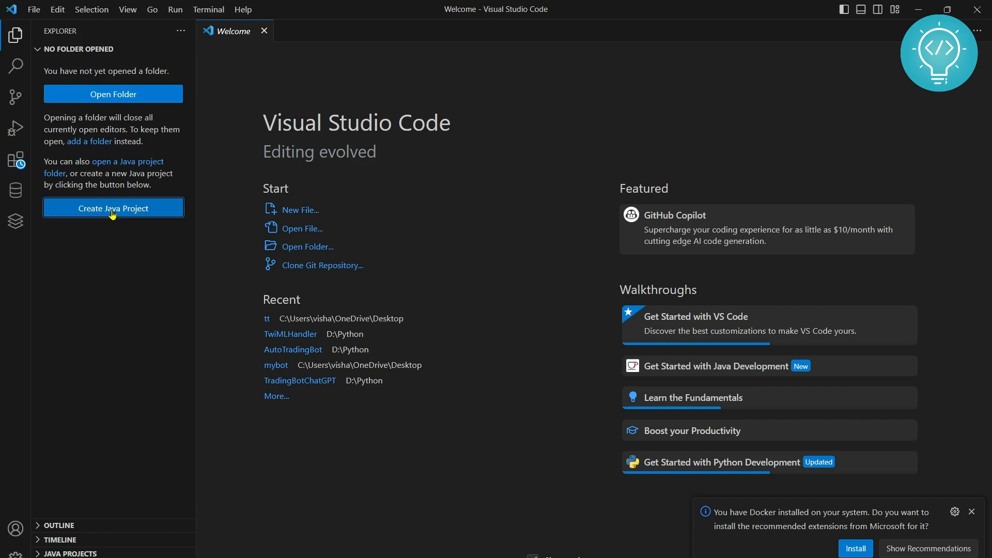
pyautogui.click(113, 208)
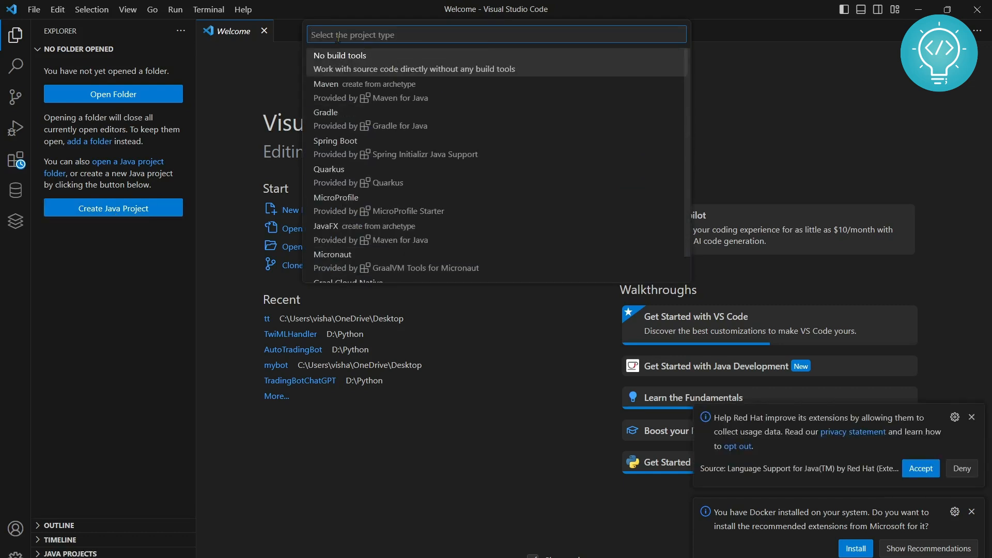
pyautogui.click(340, 55)
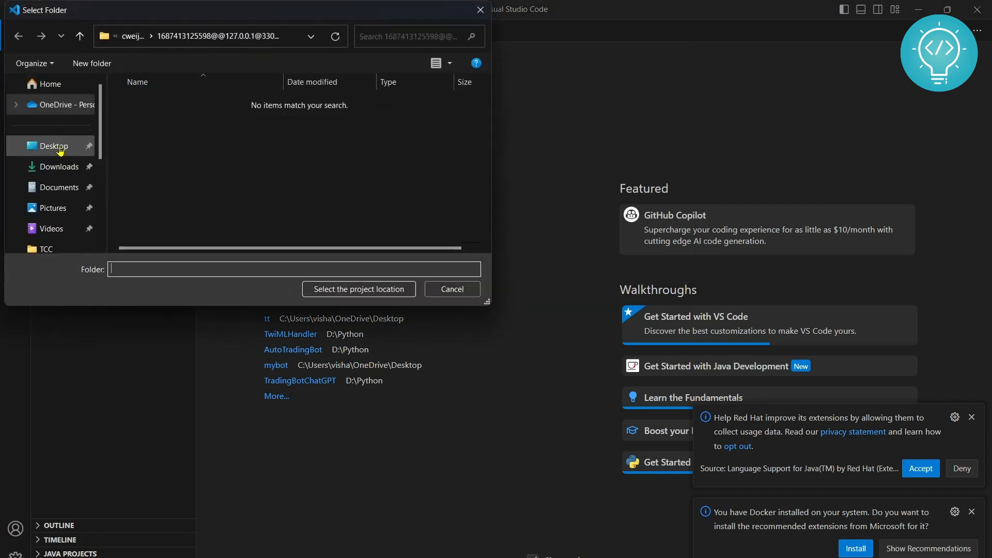
# Create a MyJavaProject folder on the Desktop and select it as project location
pyautogui.click(56, 145)
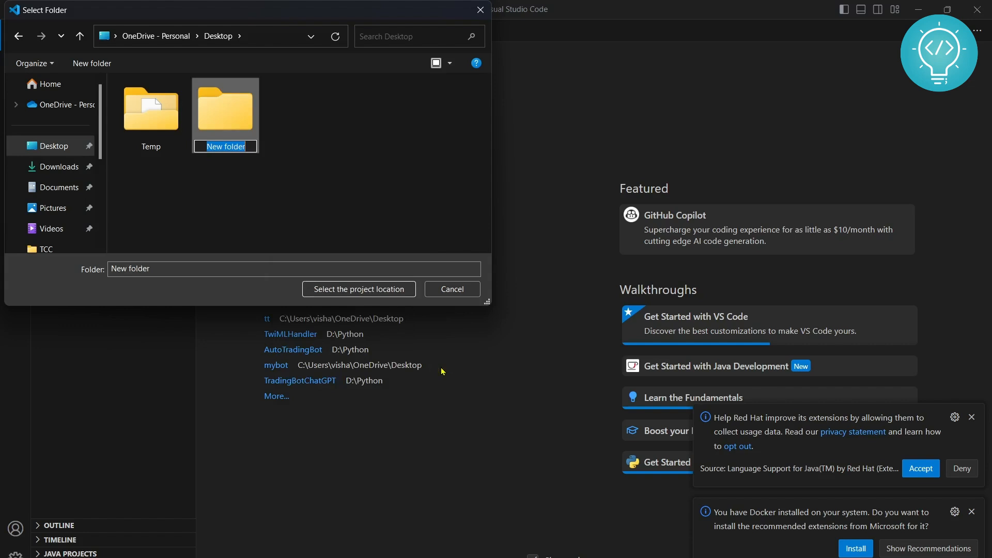
pyautogui.write('MyJavaProject')
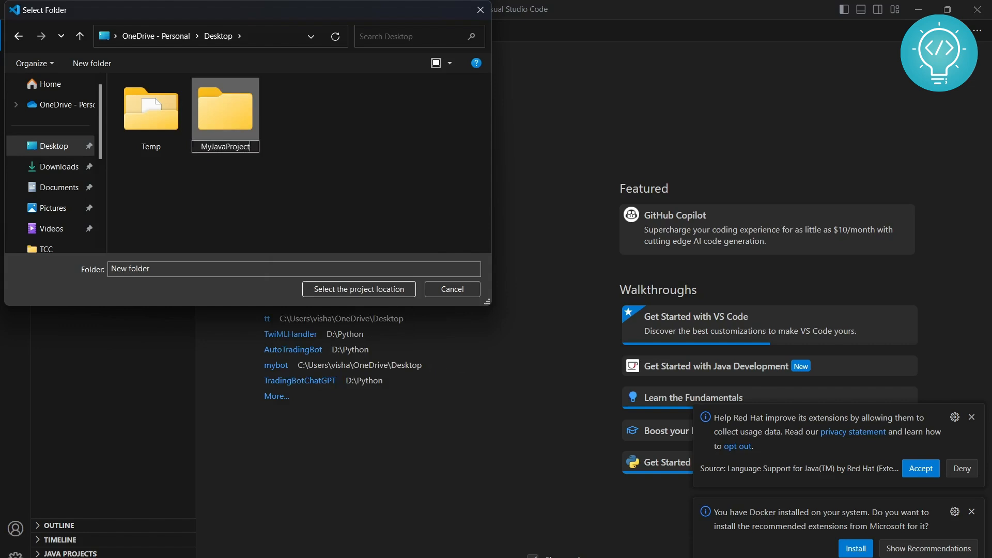
pyautogui.click(358, 290)
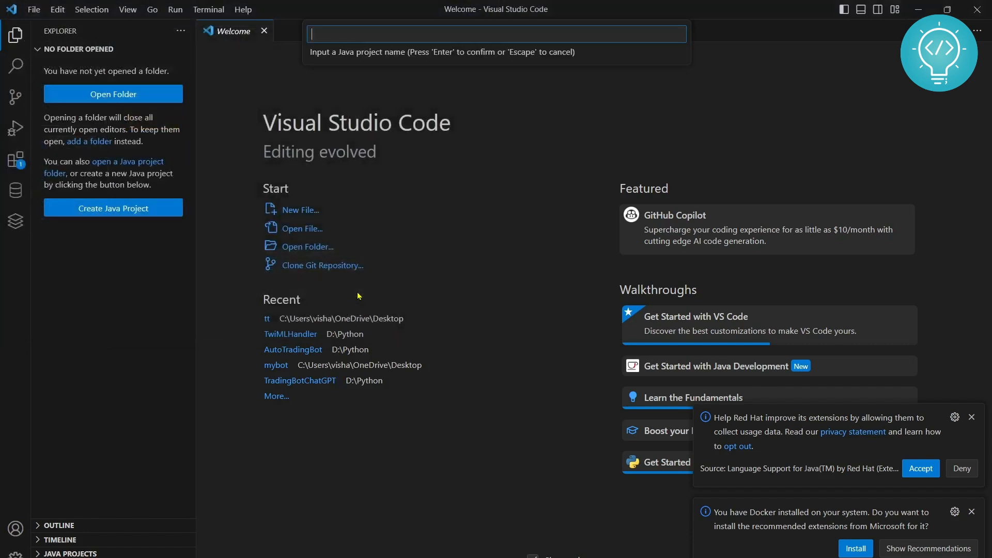
pyautogui.moveTo(368, 76)
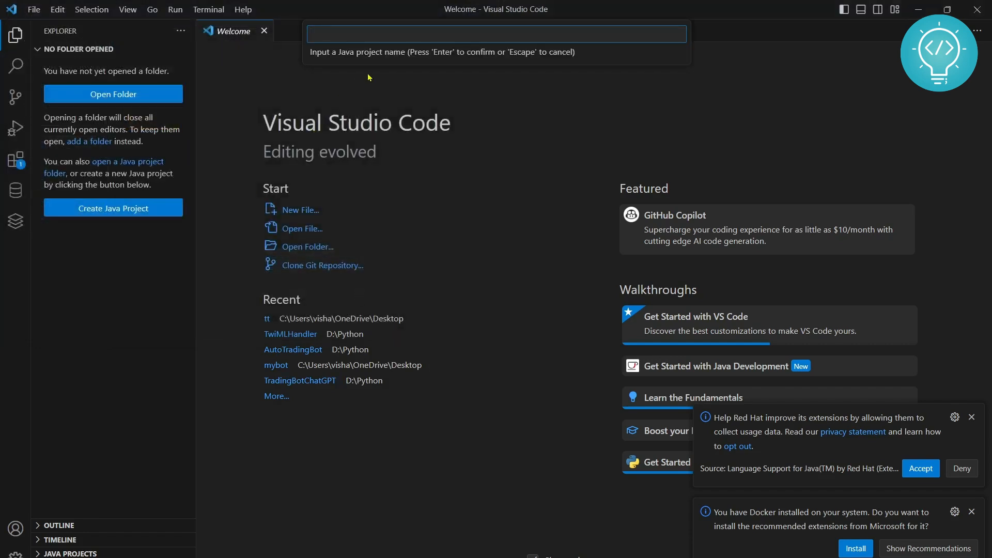
# Name the Java project MyJavaProject
pyautogui.write('MyJava')
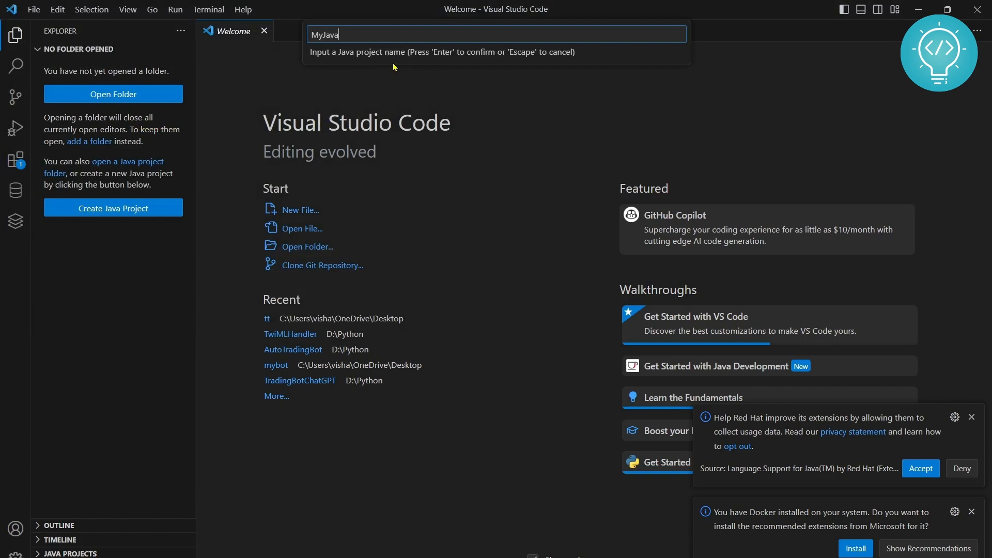
pyautogui.press('Enter')
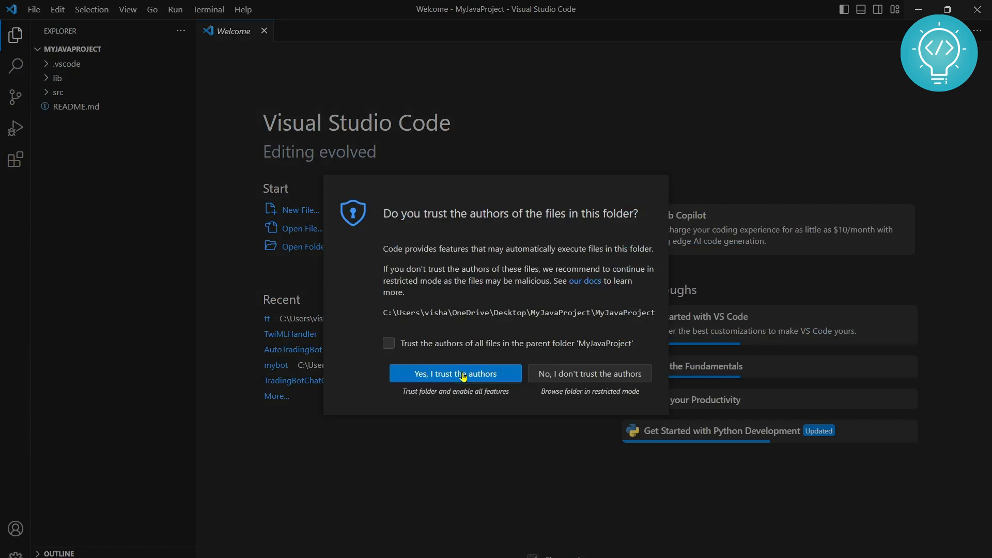
# Trust the project authors and open App.java, briefly expanding and collapsing lib
pyautogui.click(455, 373)
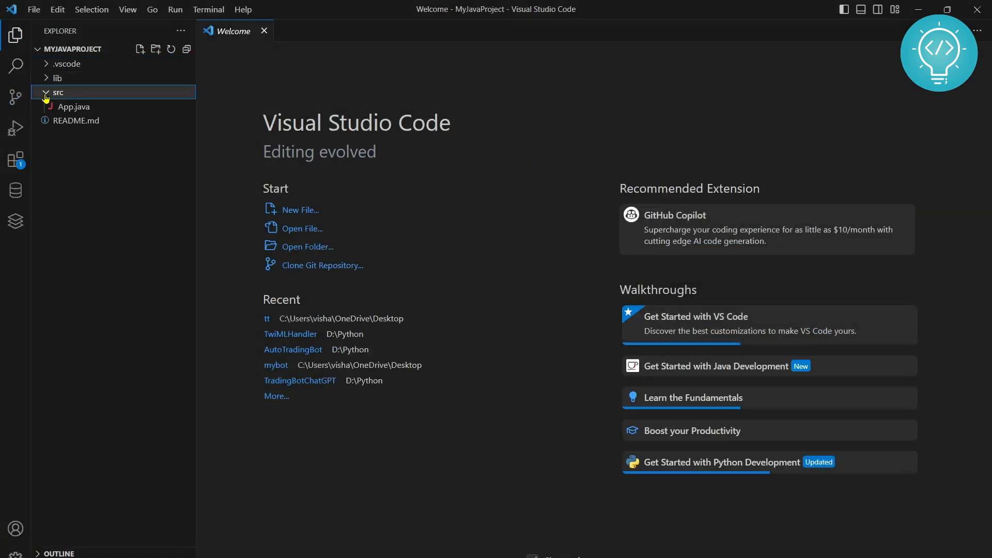
pyautogui.doubleClick(73, 106)
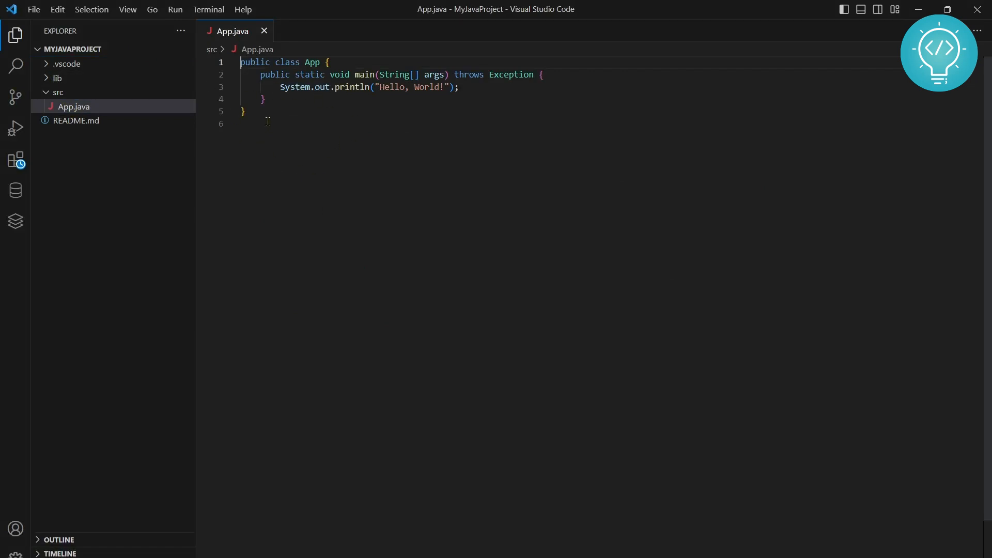
pyautogui.click(57, 78)
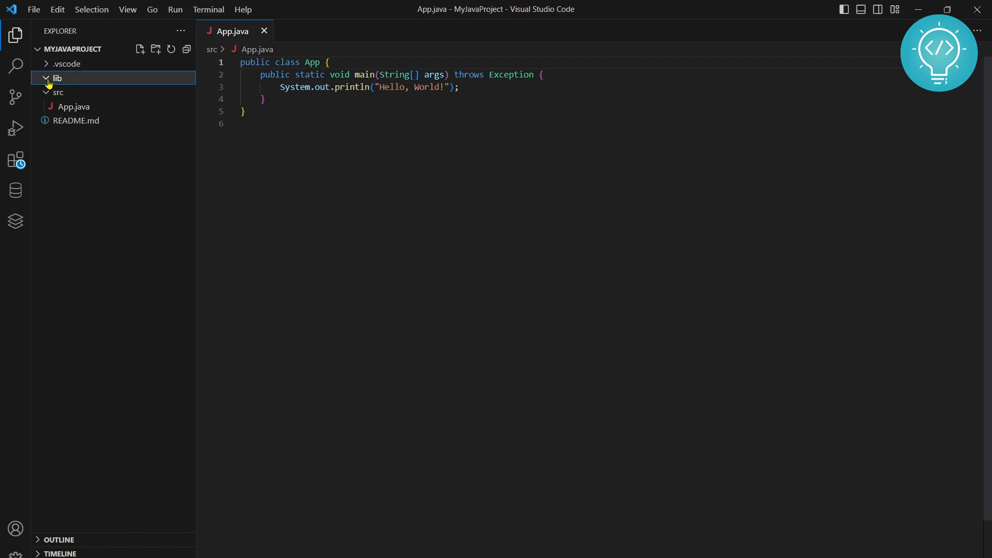
pyautogui.click(57, 78)
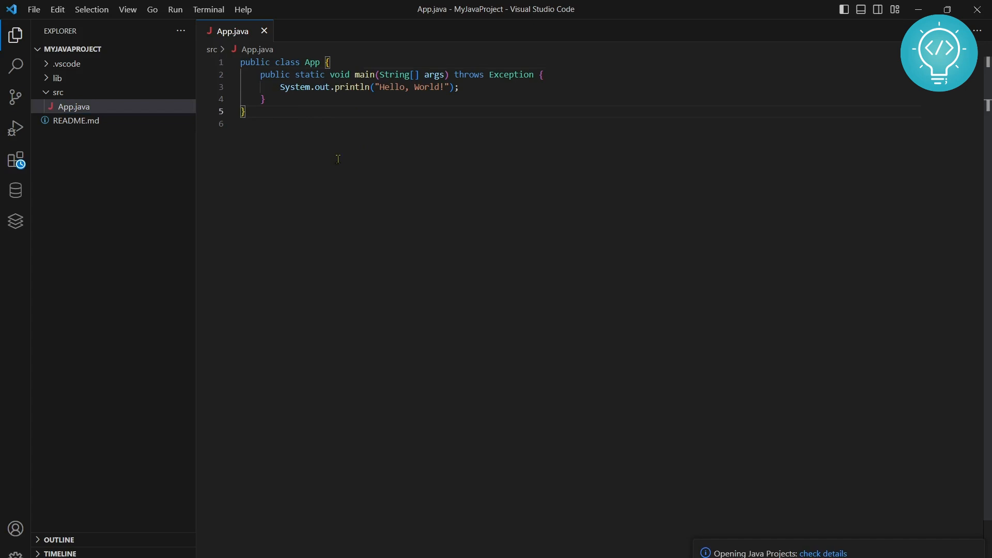
pyautogui.click(175, 9)
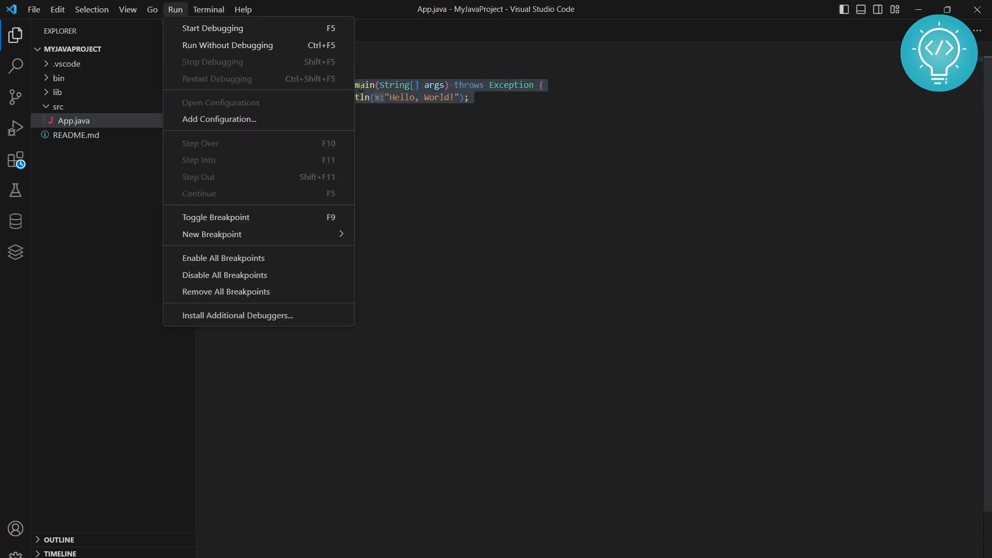
# Run App.java without debugging and allow Java through the Windows Defender Firewall
pyautogui.click(212, 27)
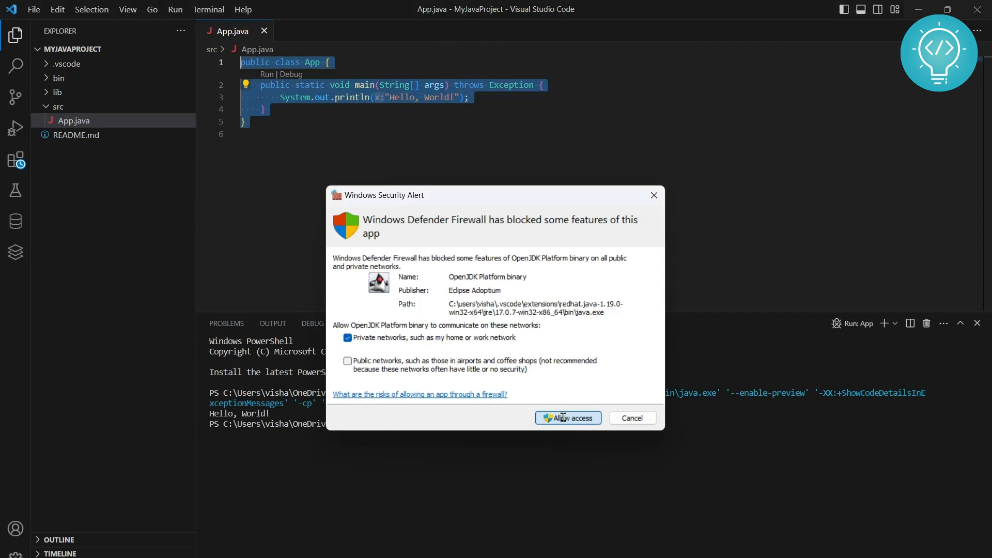
pyautogui.click(567, 417)
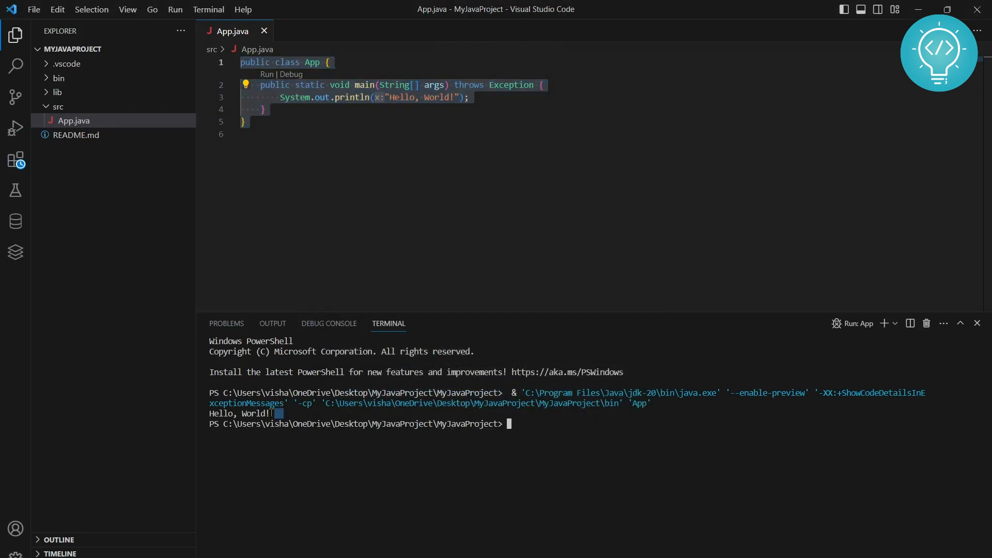